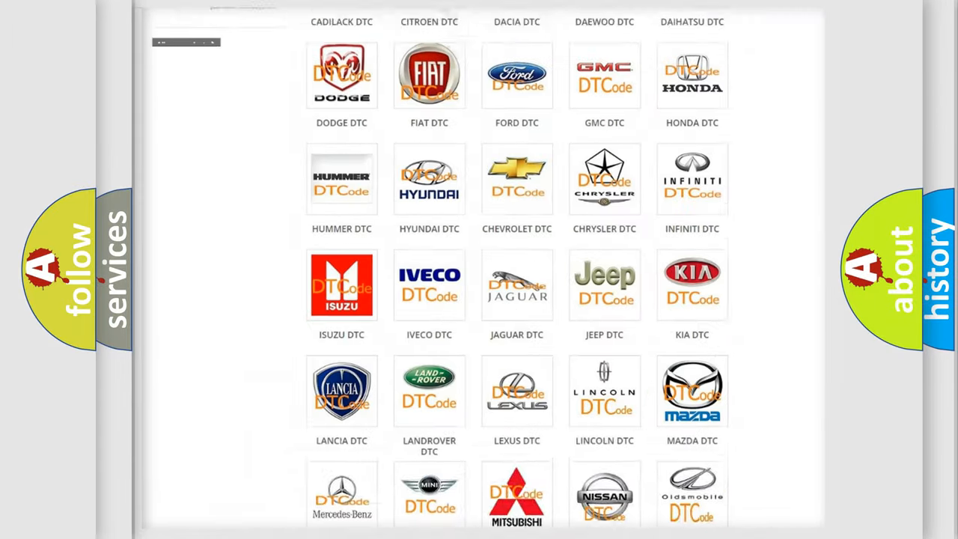
Reach the Saturn logo in the DTC brand list and browse Saturn's fault-code subcategories.
{"action": "scroll", "scroll_direction": "up", "scroll_amount": 3}
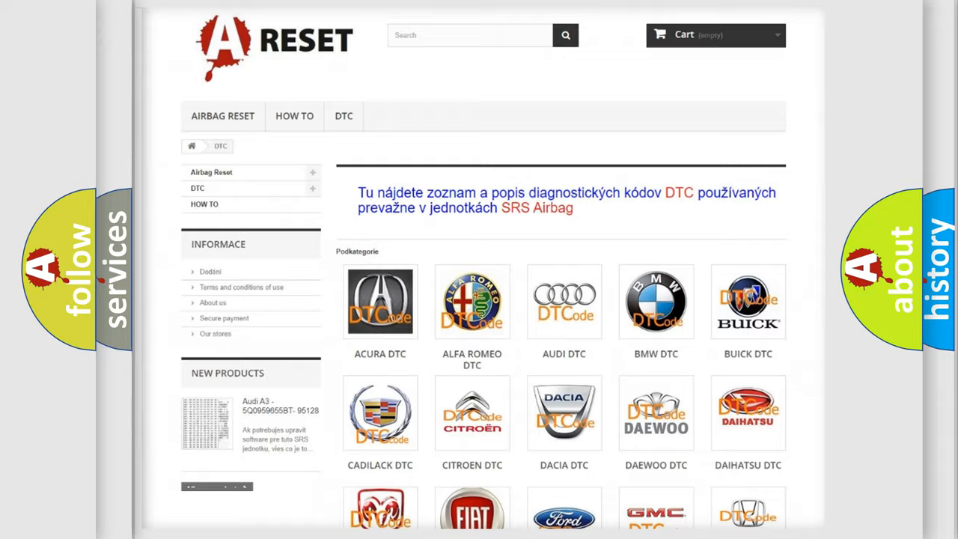
{"action": "scroll", "scroll_direction": "down", "scroll_amount": 3}
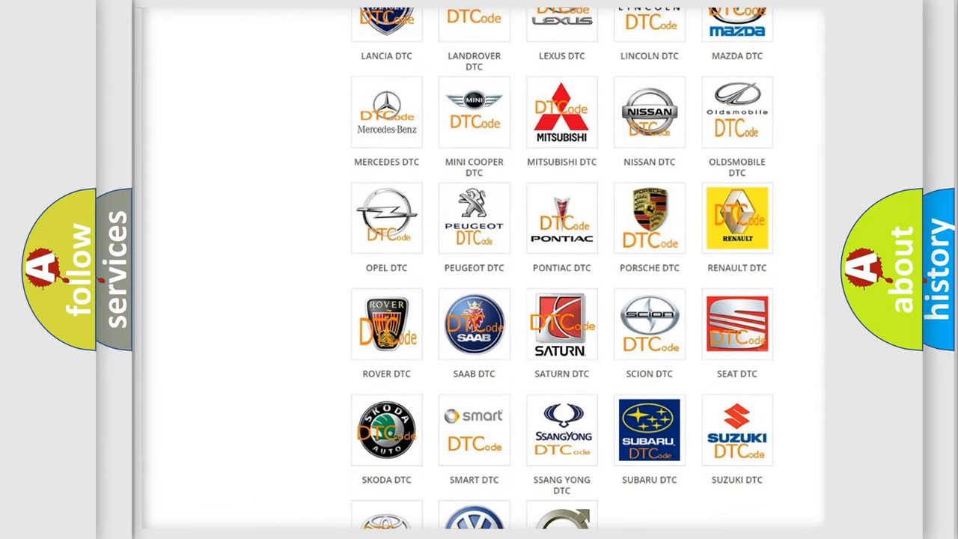
{"action": "left_click", "coordinate": [561, 324]}
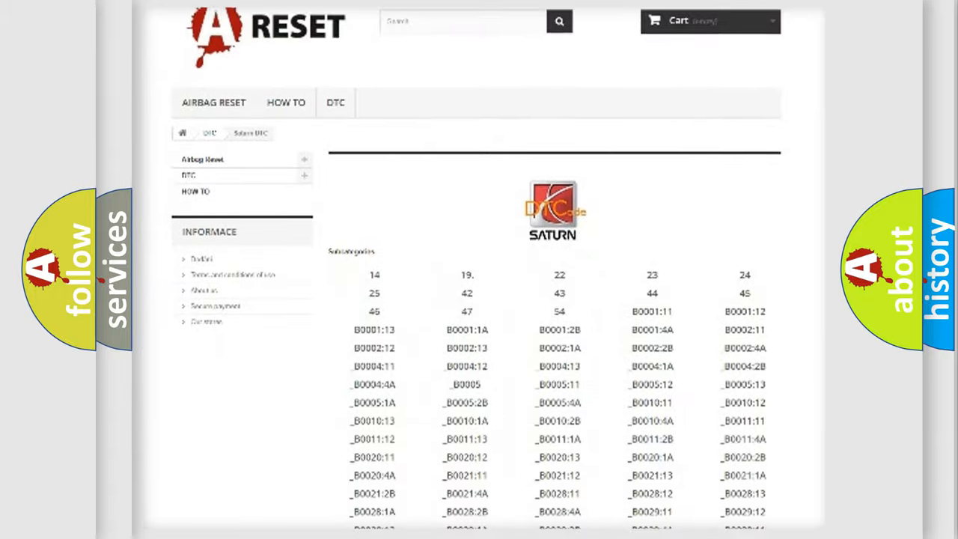
{"action": "scroll", "scroll_direction": "down", "scroll_amount": 3}
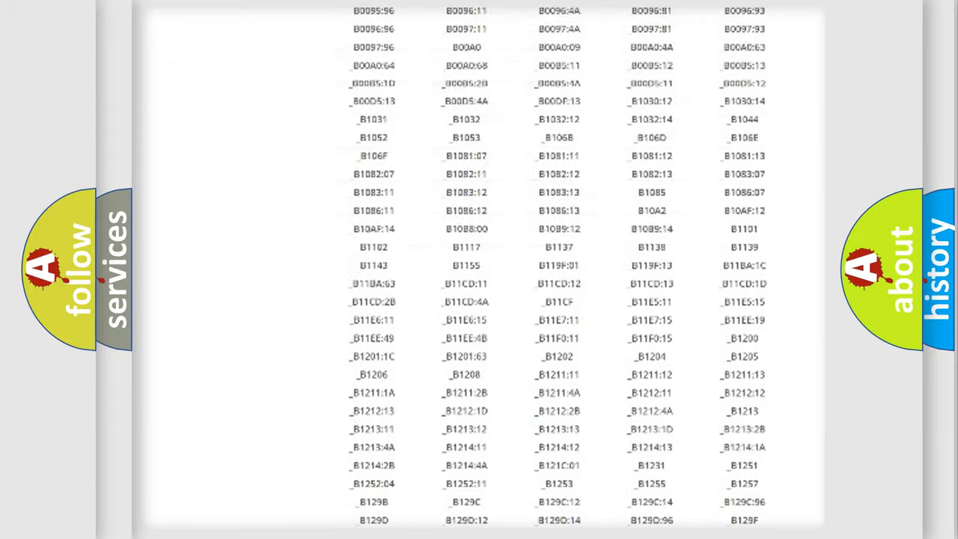
{"action": "scroll", "scroll_direction": "up", "scroll_amount": 3}
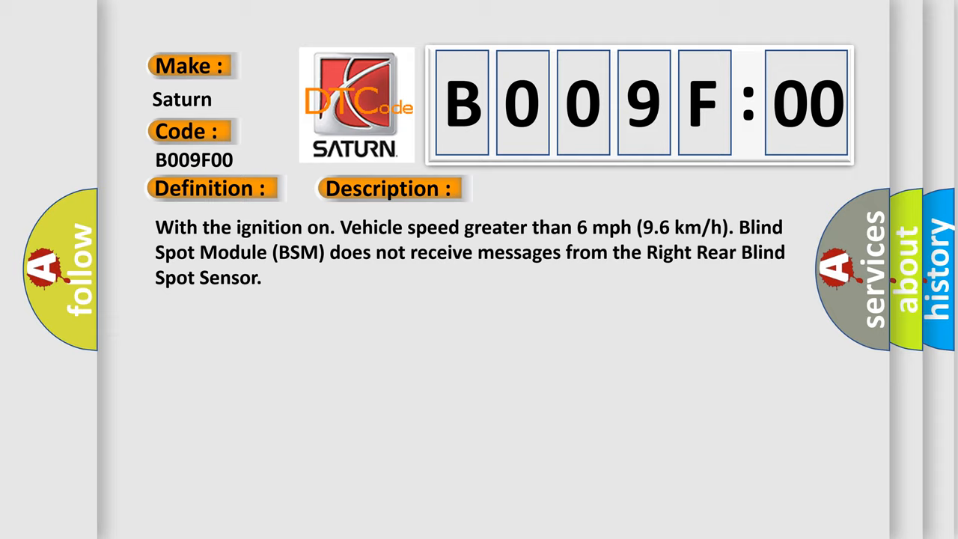
Advance the B009F00 slide from the description to its Cause section listing open circuits and the blind spot sensor.
{"action": "left_click", "coordinate": [548, 187]}
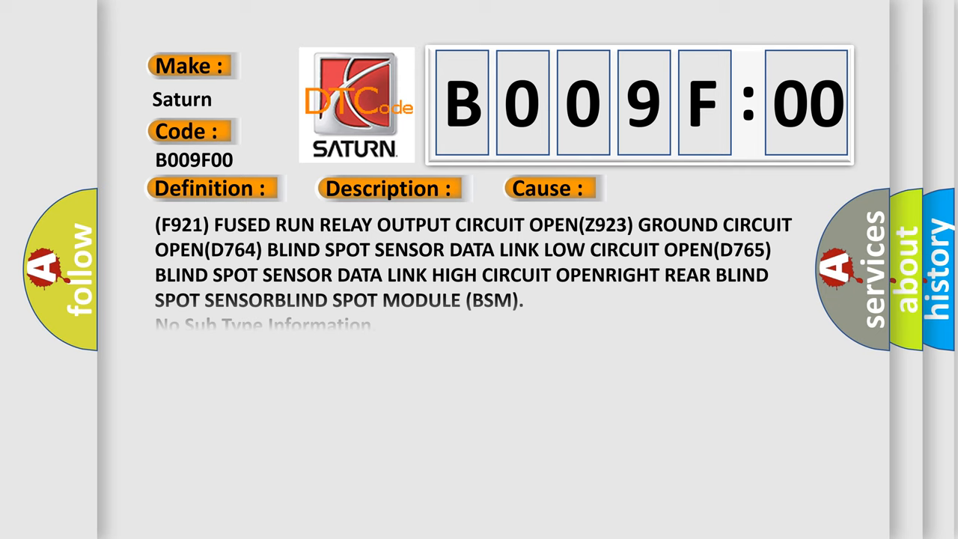